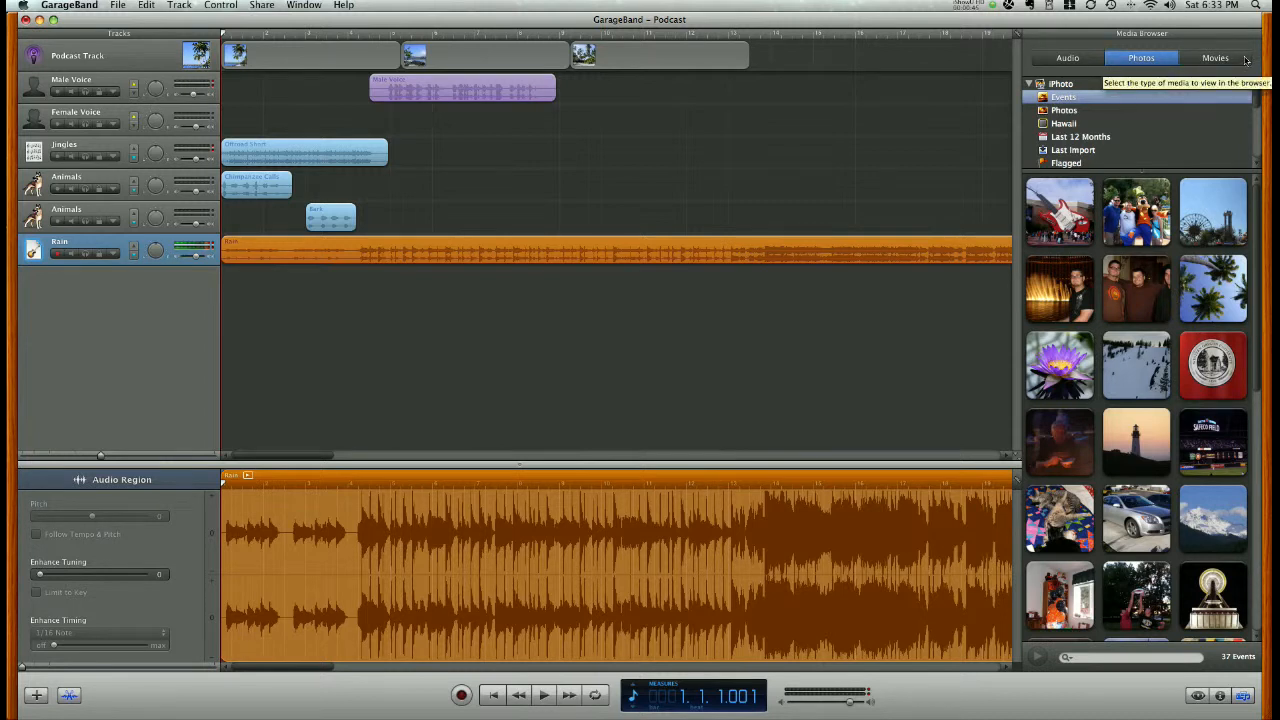
Switch the media browser from Photos to the Movies list
click(1216, 56)
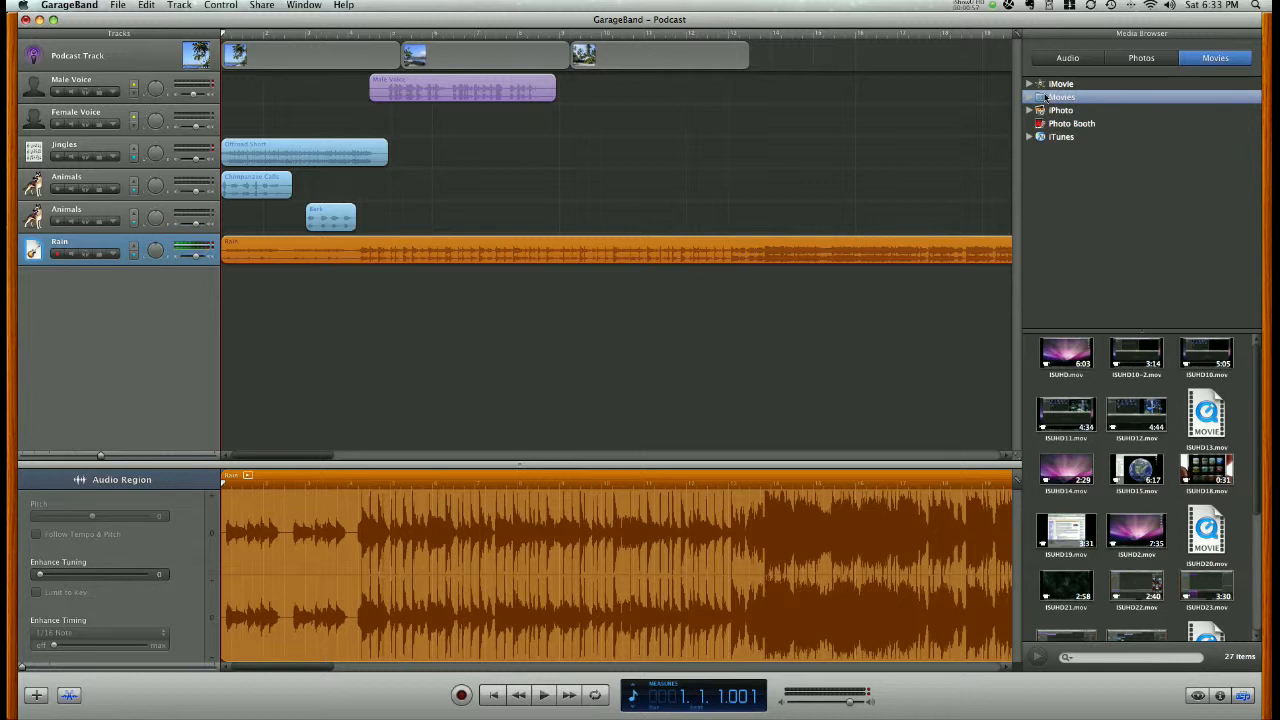
mouse_move(1180, 124)
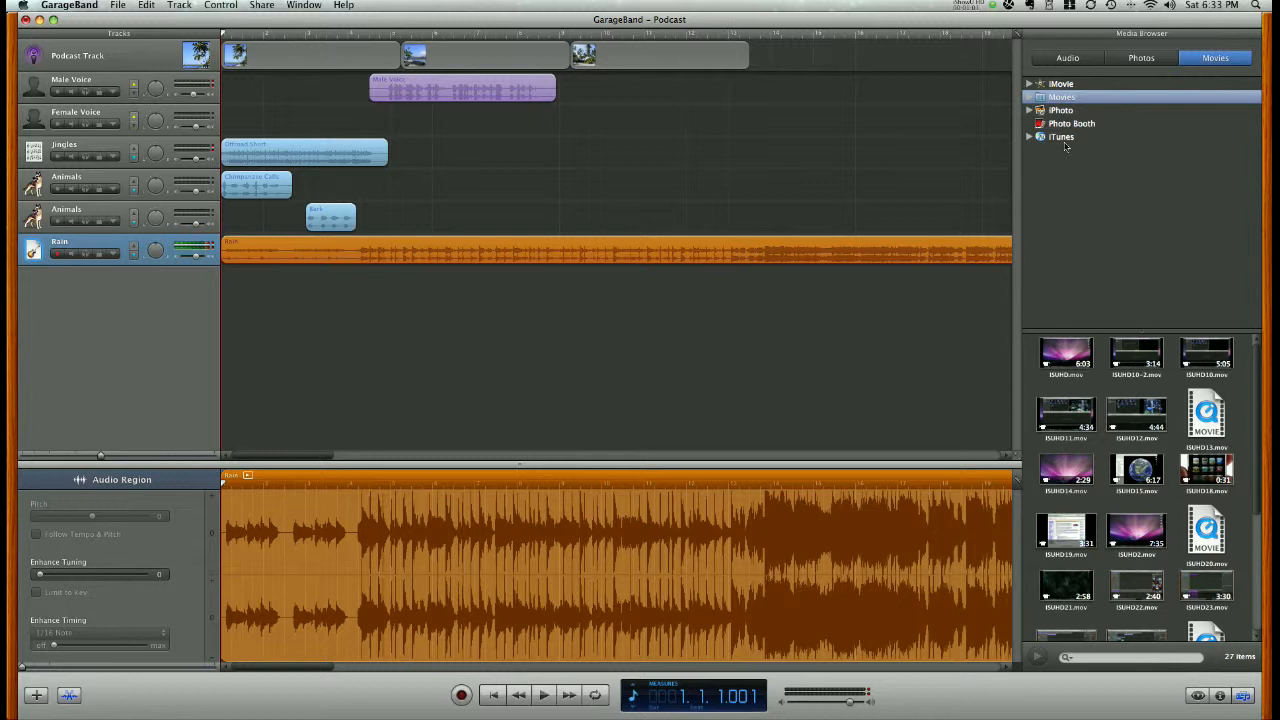
mouse_move(1080, 146)
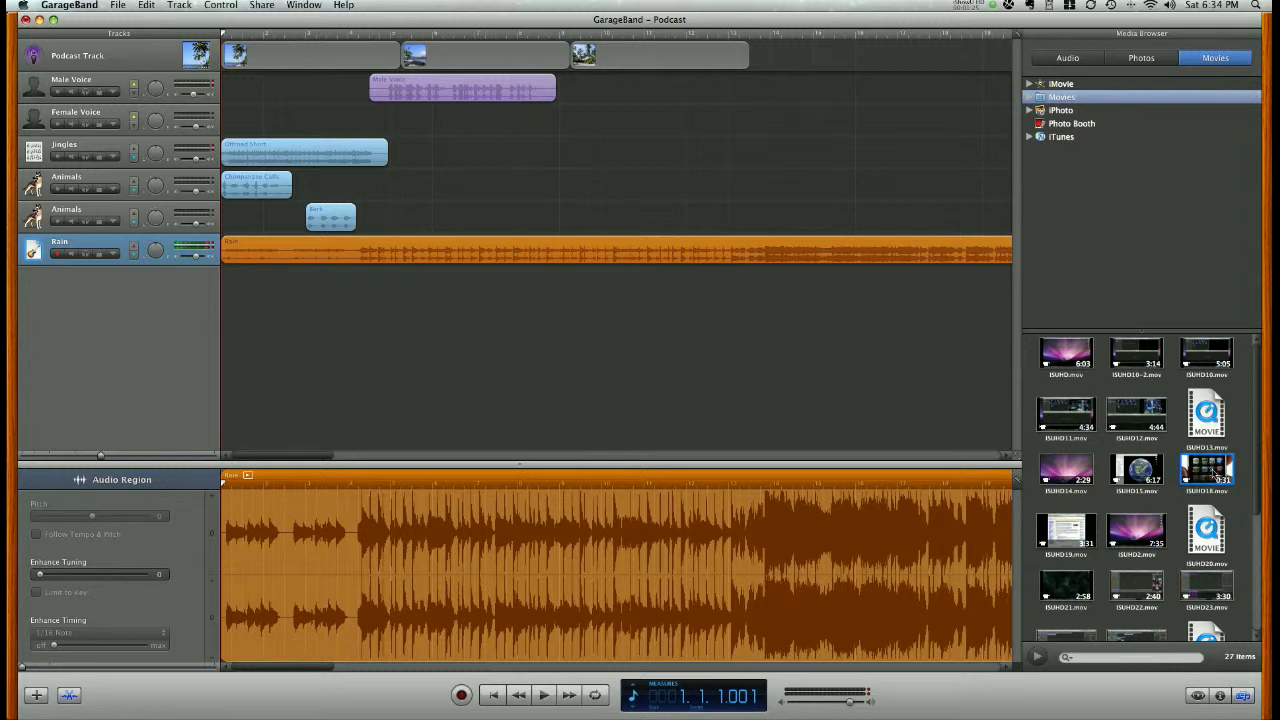
Drag a movie into the empty timeline and confirm replacing the podcast track with a movie track
drag(1208, 470, 812, 372)
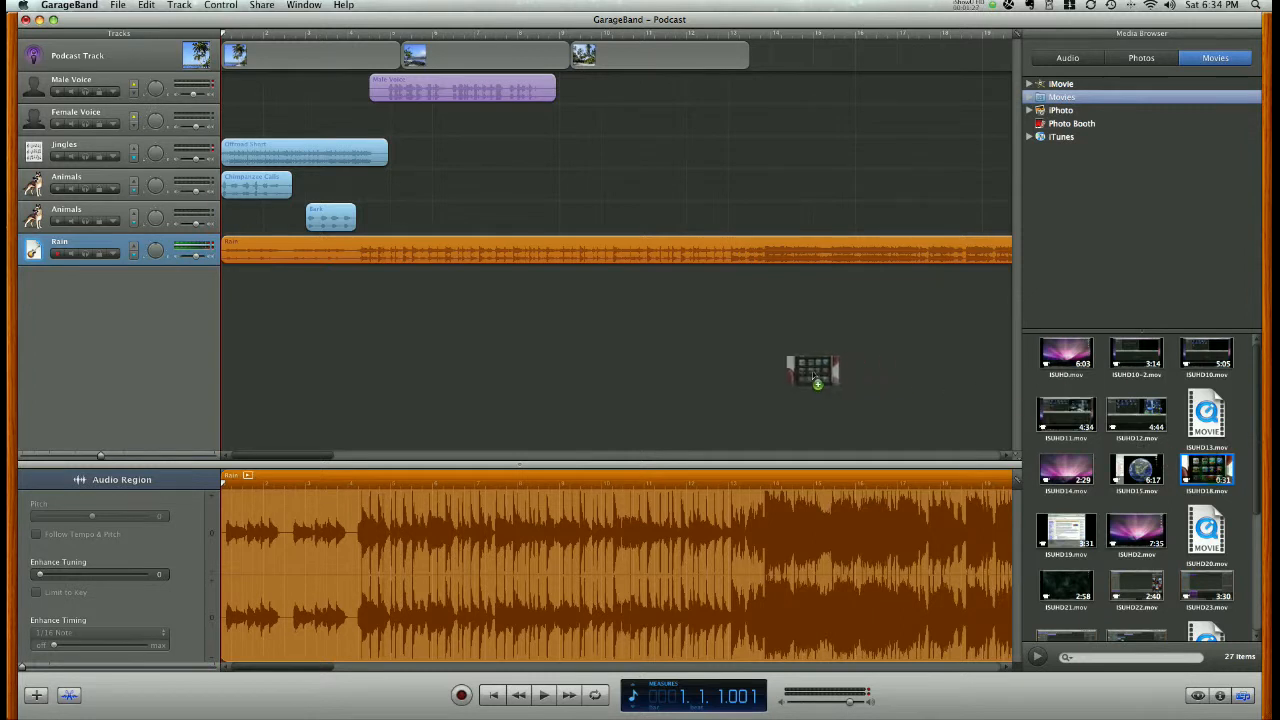
drag(812, 370, 528, 332)
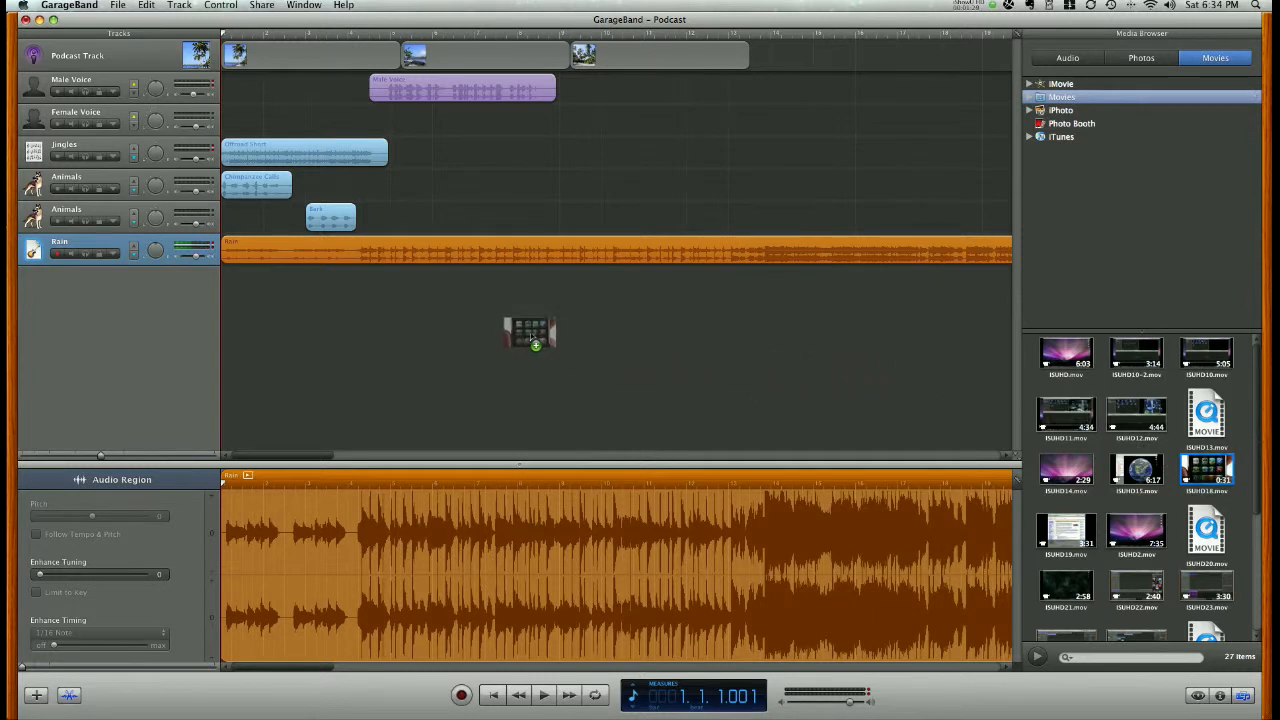
drag(1208, 470, 530, 336)
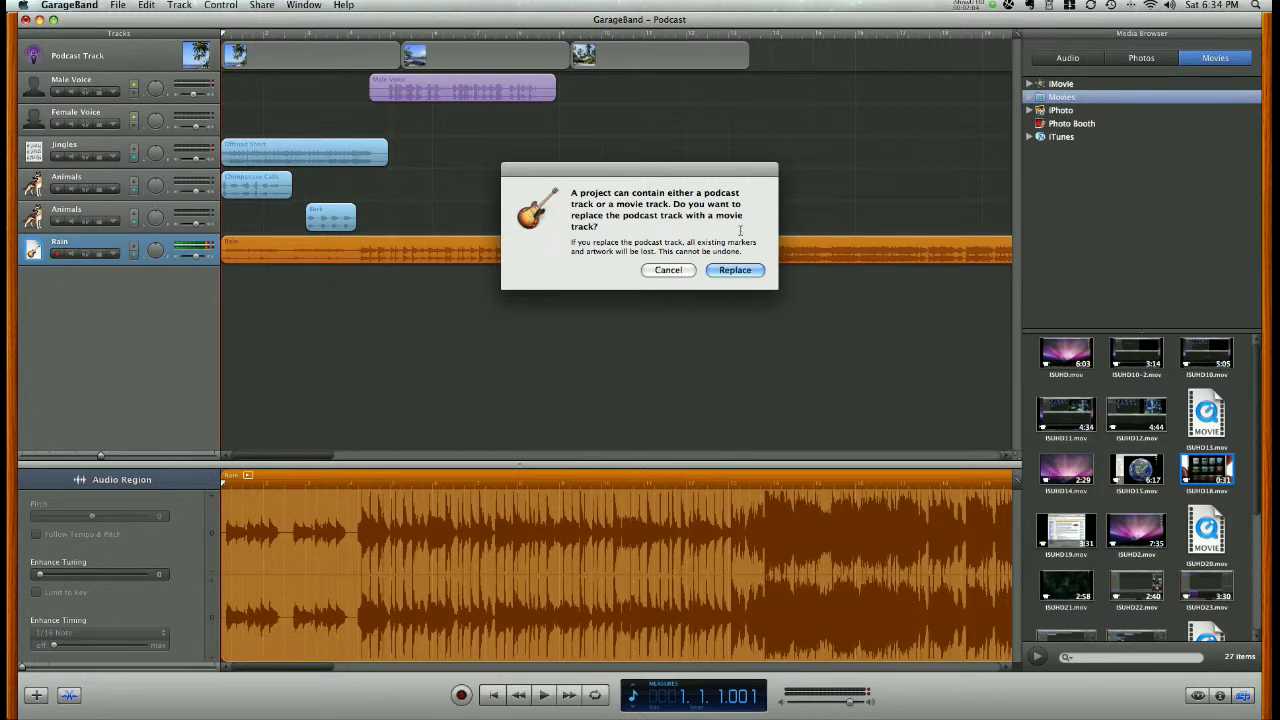
mouse_move(734, 270)
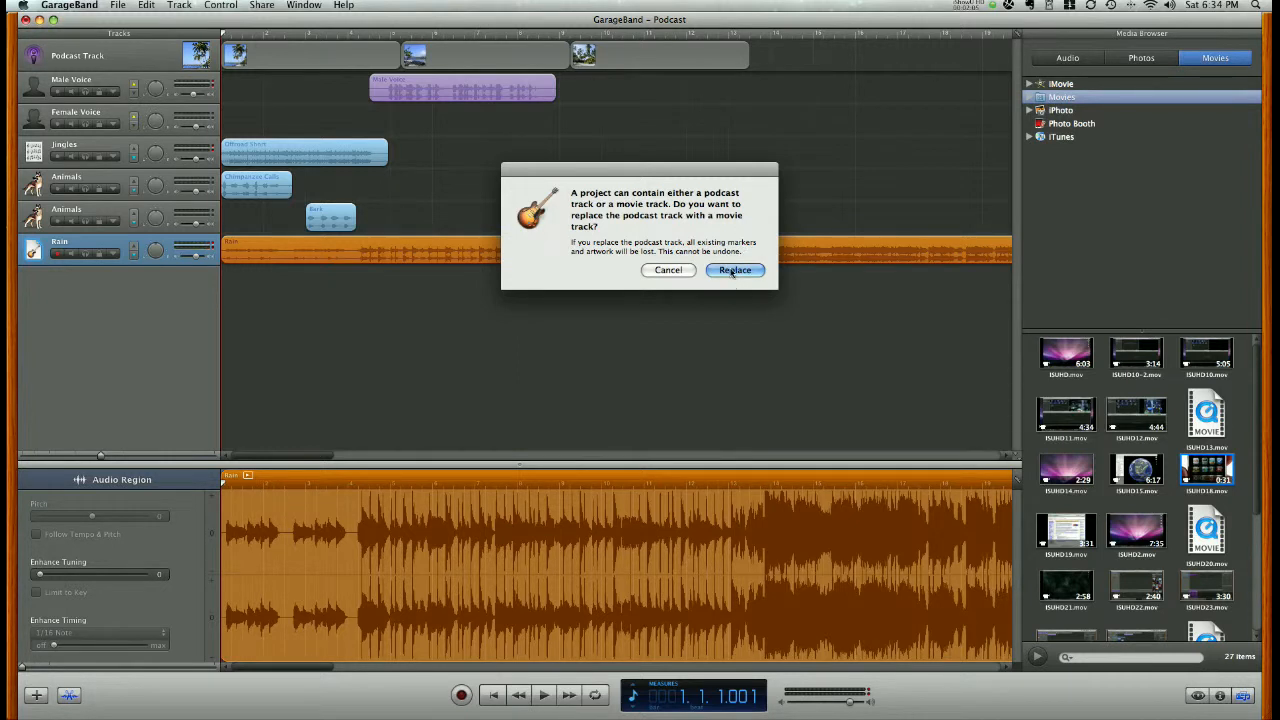
click(736, 270)
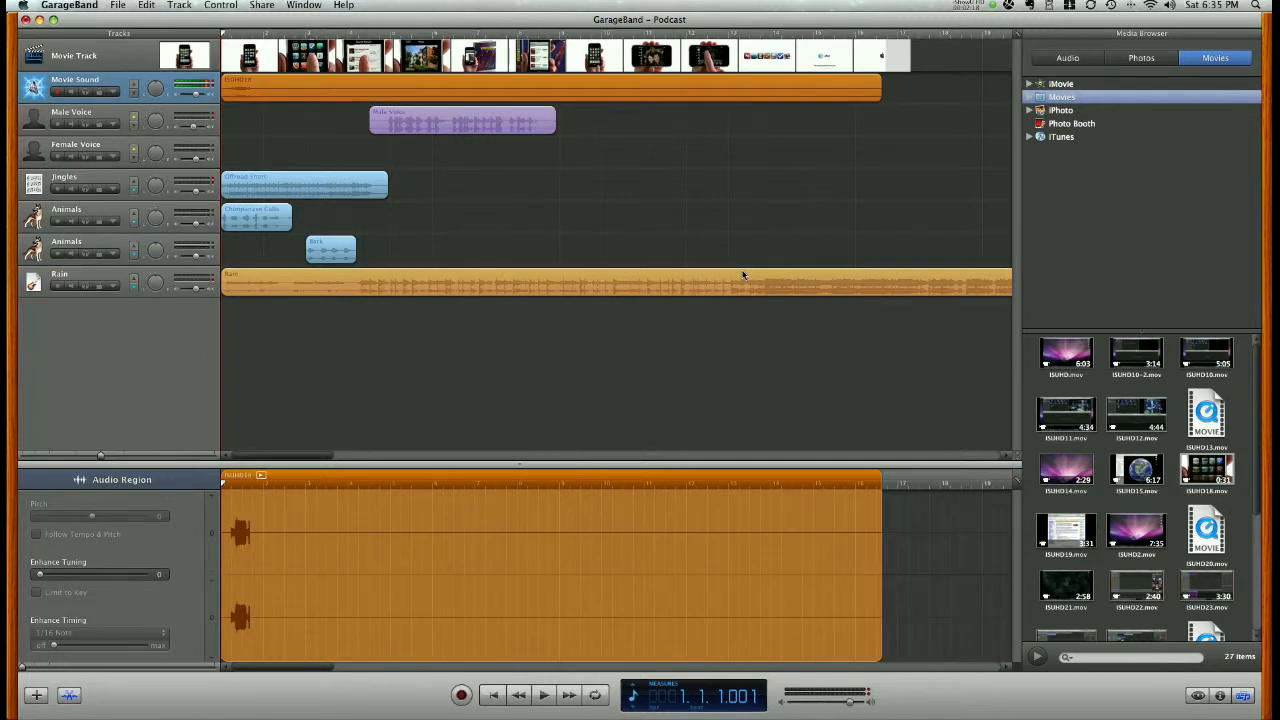
Let the Movie Track thumbnails and Movie Sound waveform finish loading
click(80, 56)
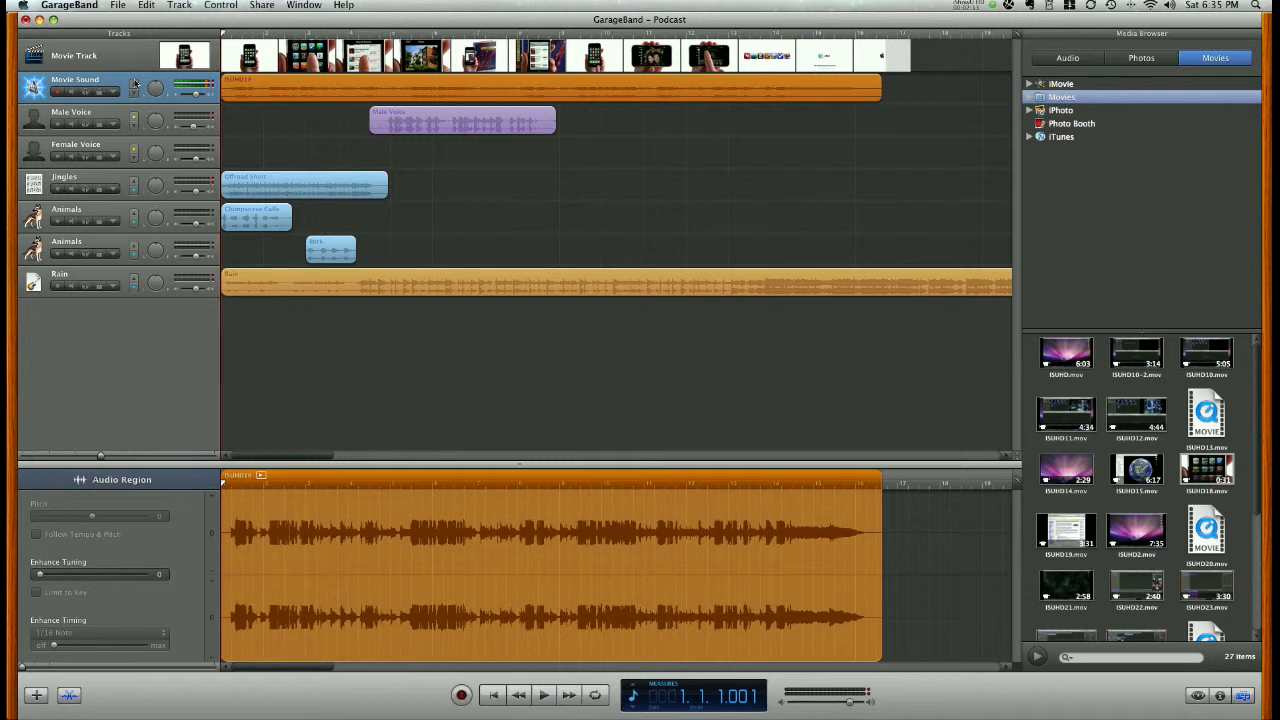
mouse_move(136, 86)
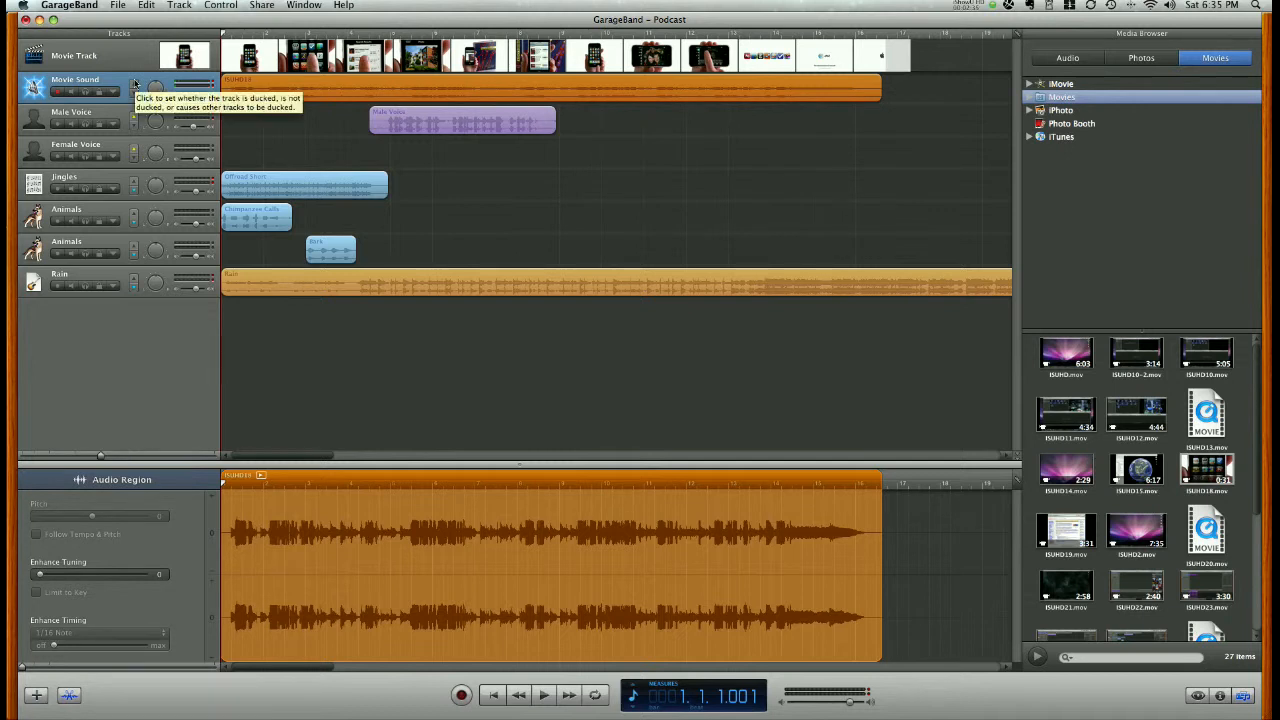
mouse_move(264, 418)
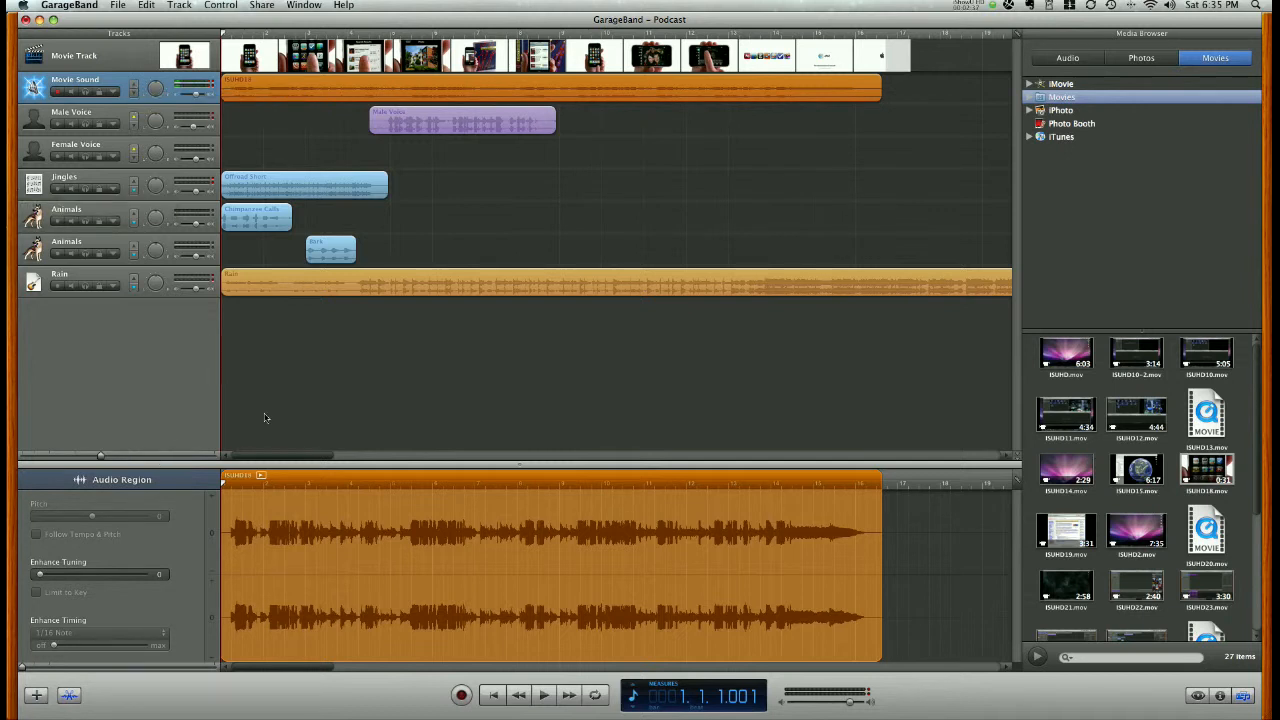